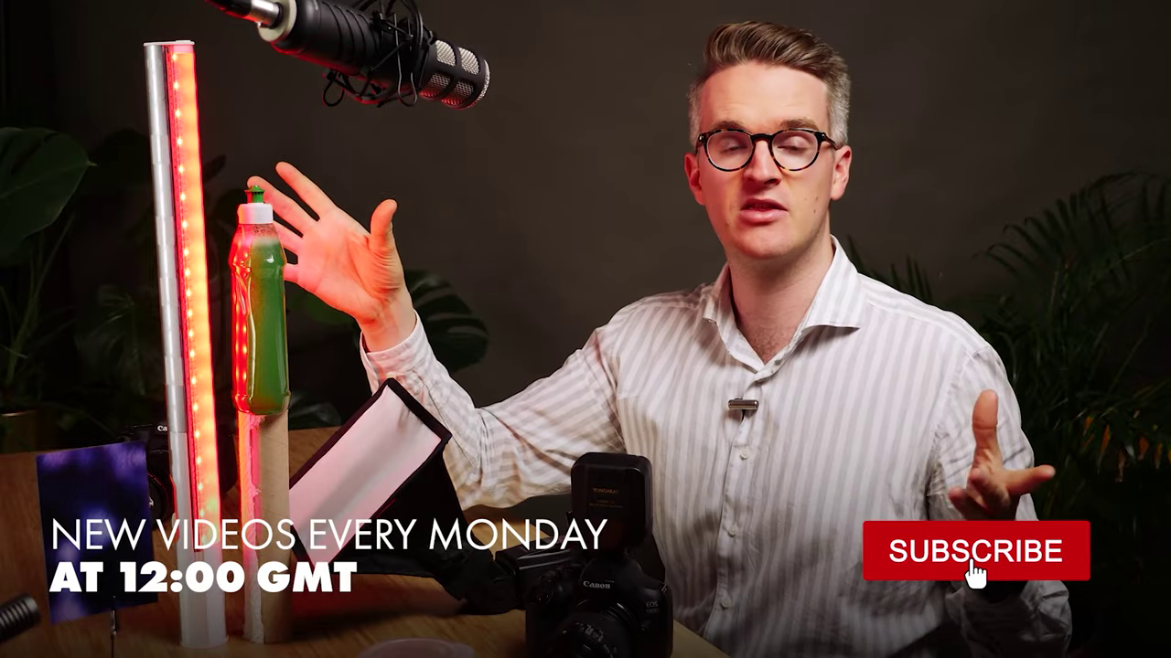
pyautogui.click(974, 563)
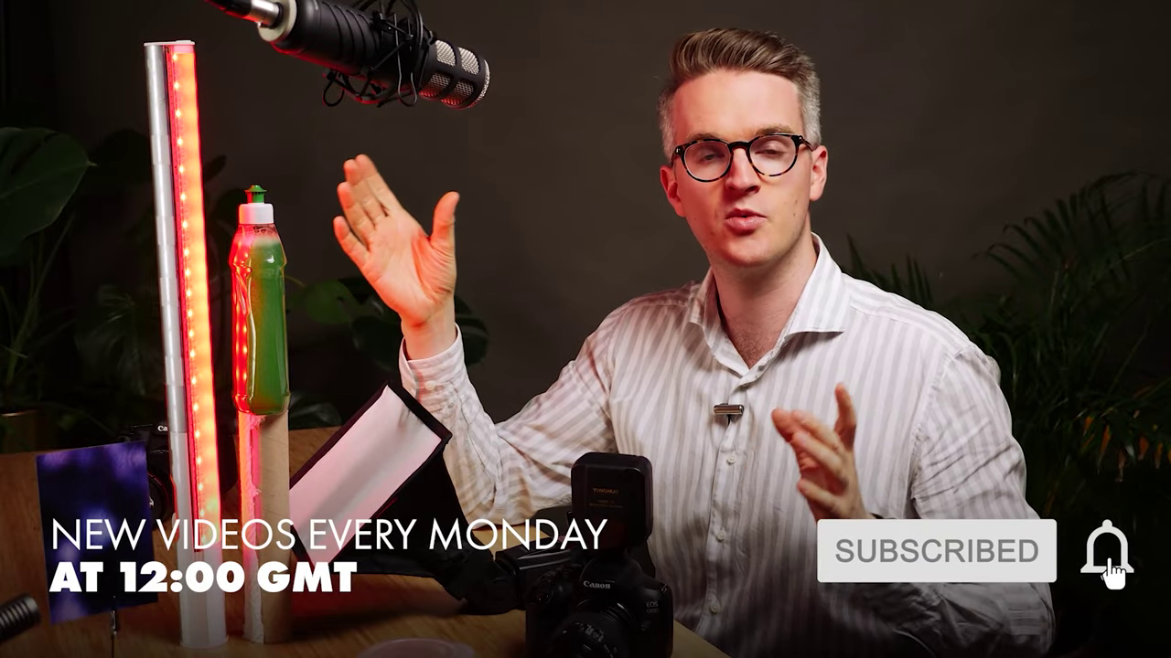